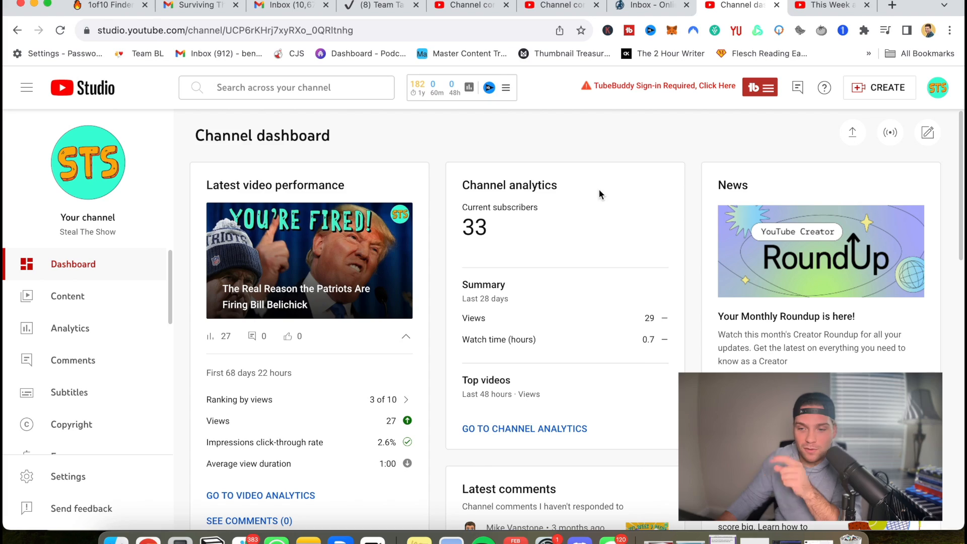
mouse_move(627, 154)
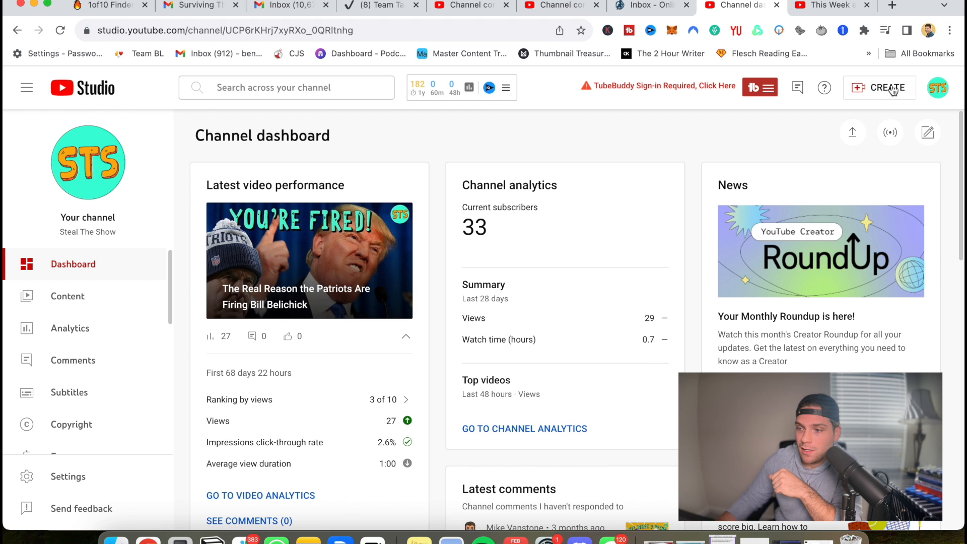
left_click(879, 87)
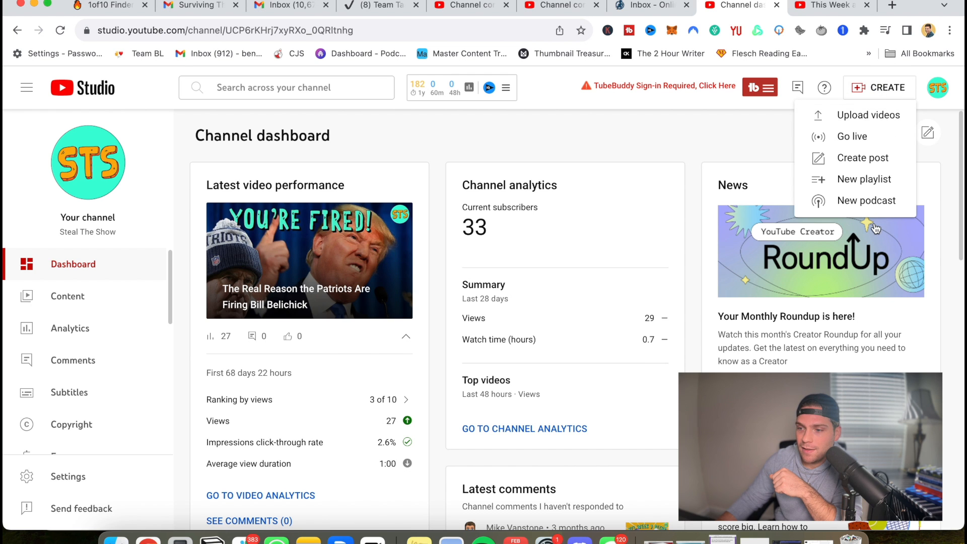
left_click(866, 200)
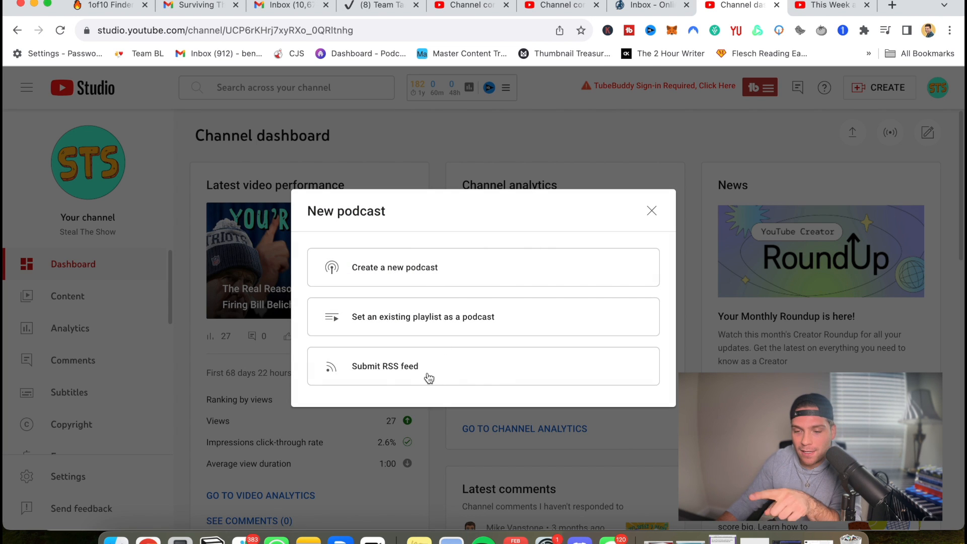
mouse_move(435, 373)
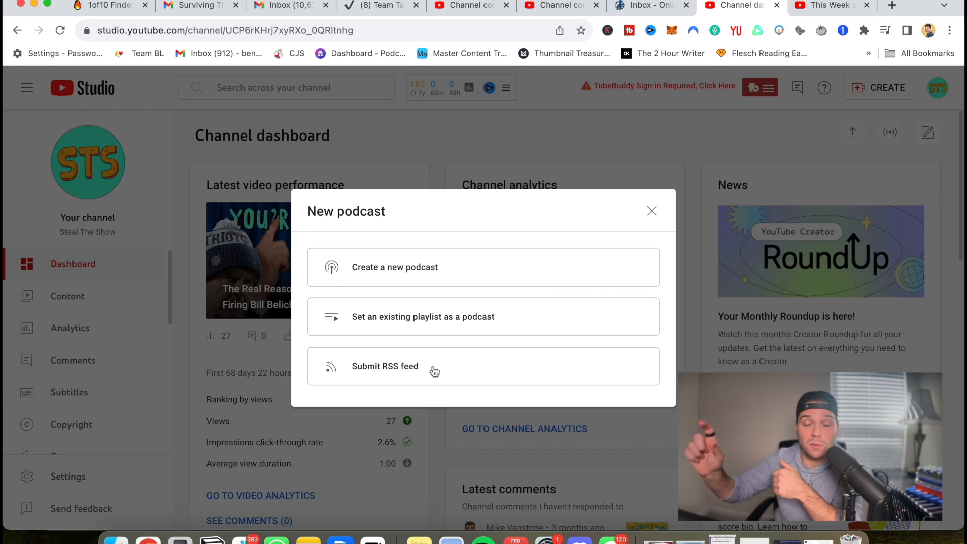
mouse_move(640, 296)
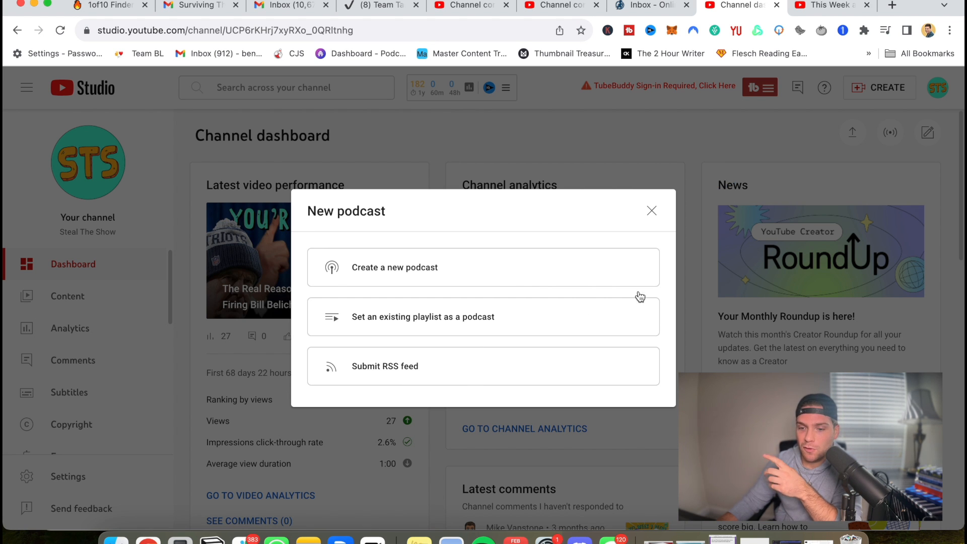
left_click(652, 211)
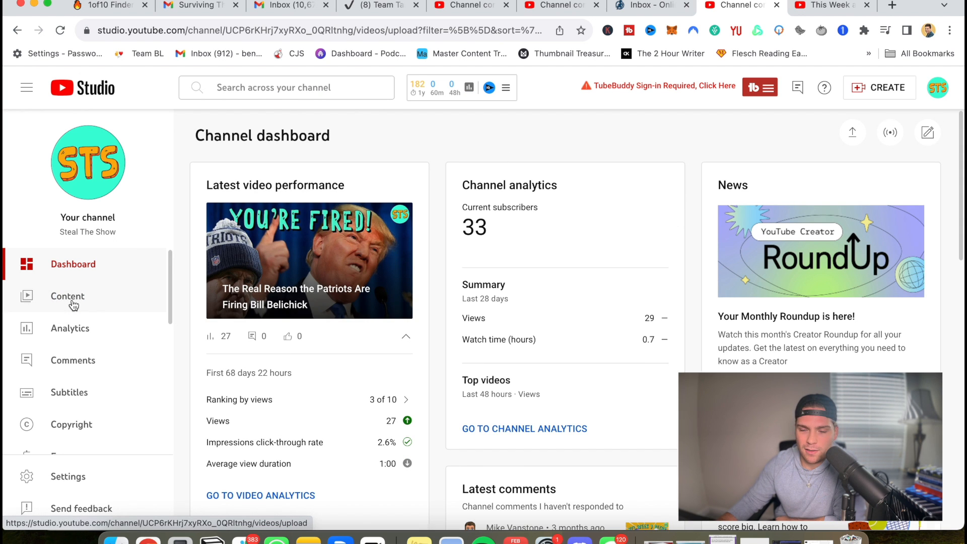
left_click(67, 296)
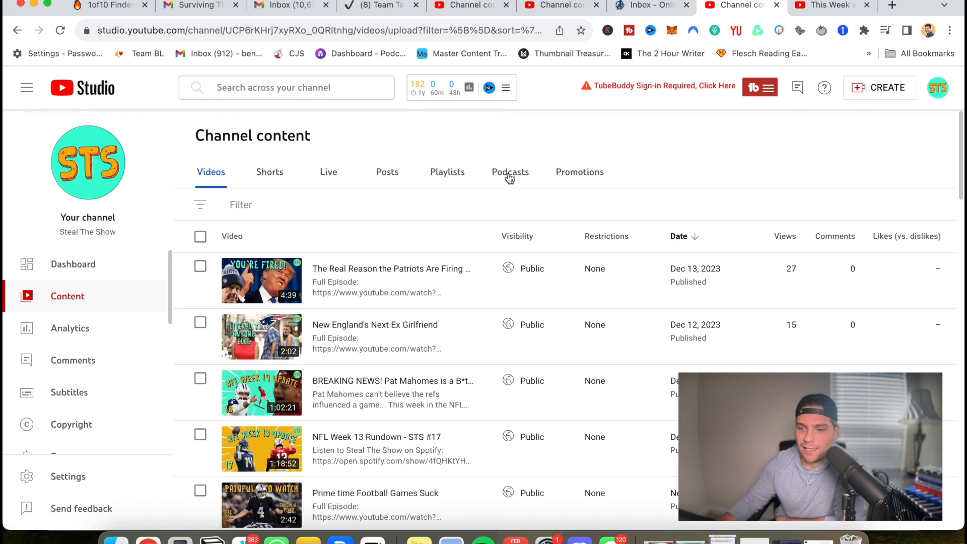
left_click(510, 173)
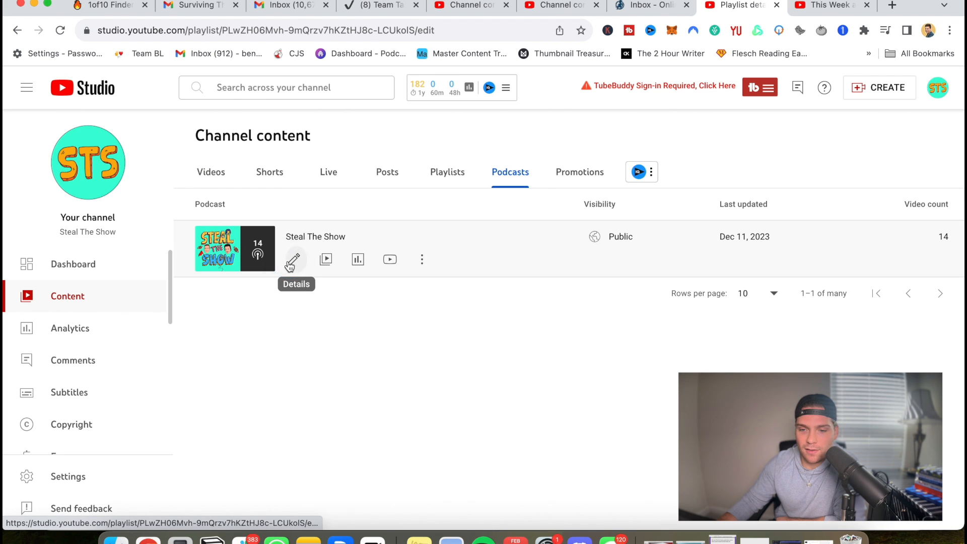
left_click(294, 260)
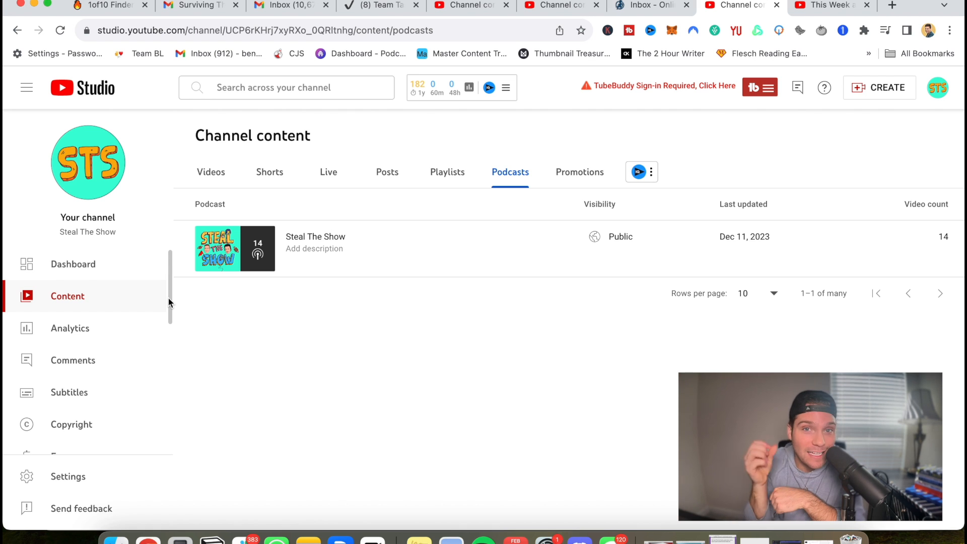
left_click(73, 263)
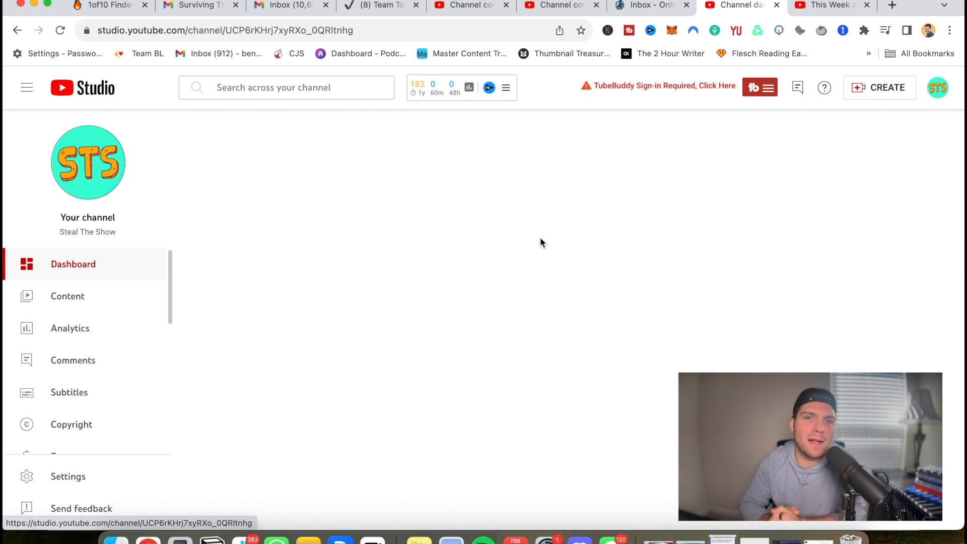